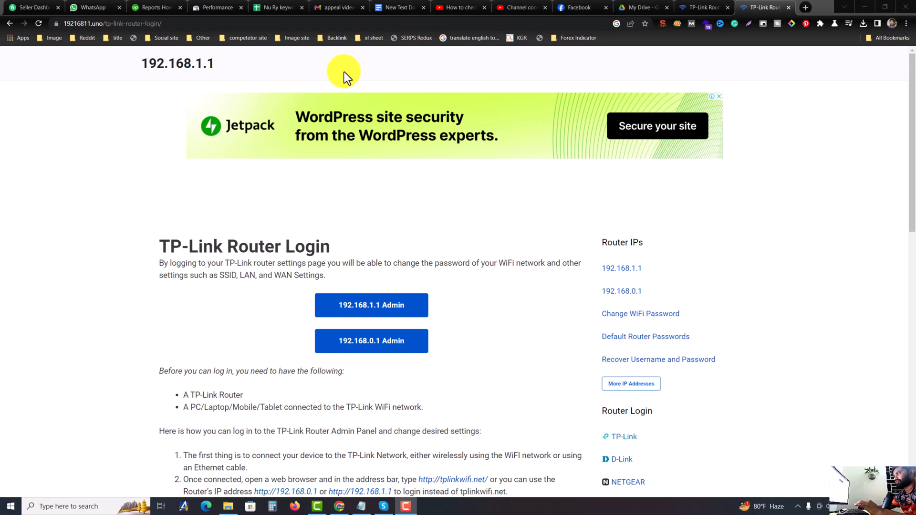
pyautogui.moveTo(364, 158)
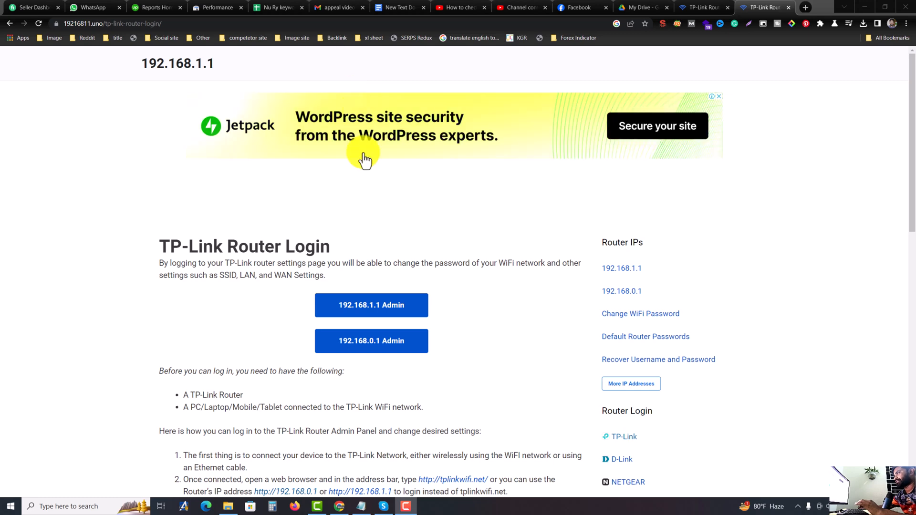
pyautogui.moveTo(368, 247)
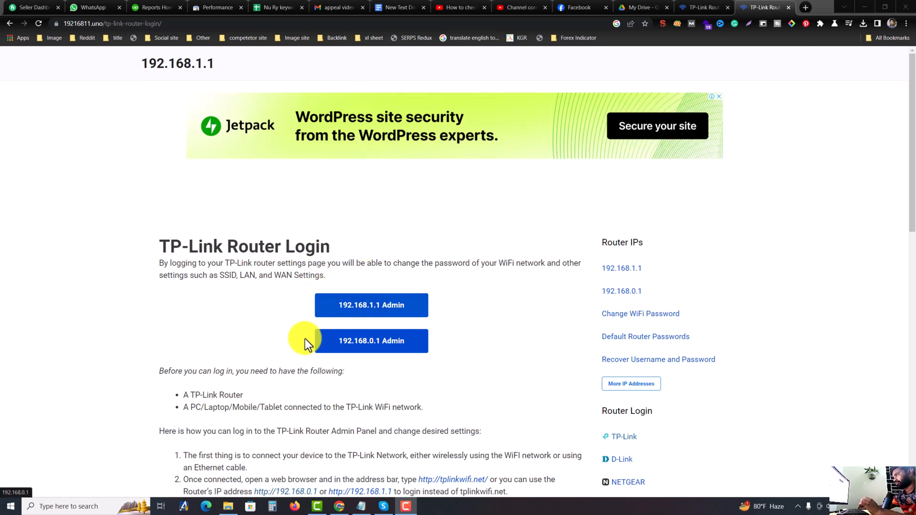
pyautogui.moveTo(301, 344)
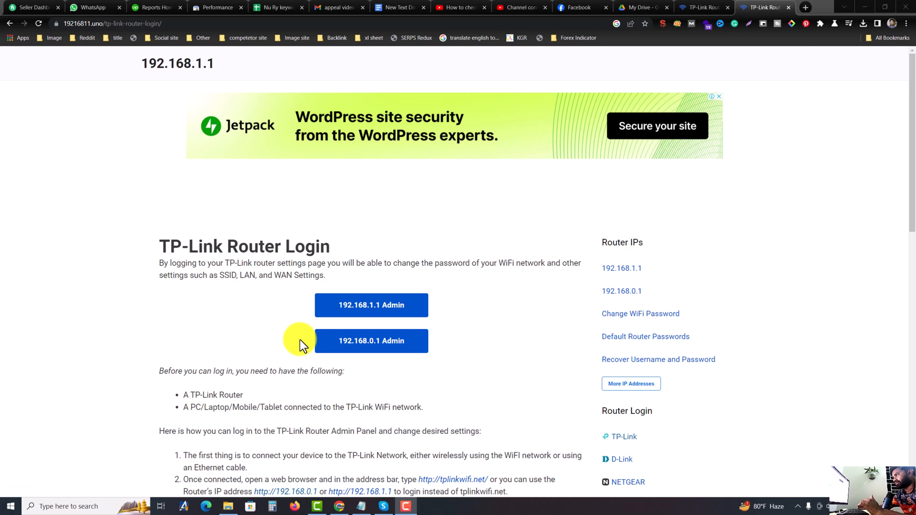
pyautogui.moveTo(398, 308)
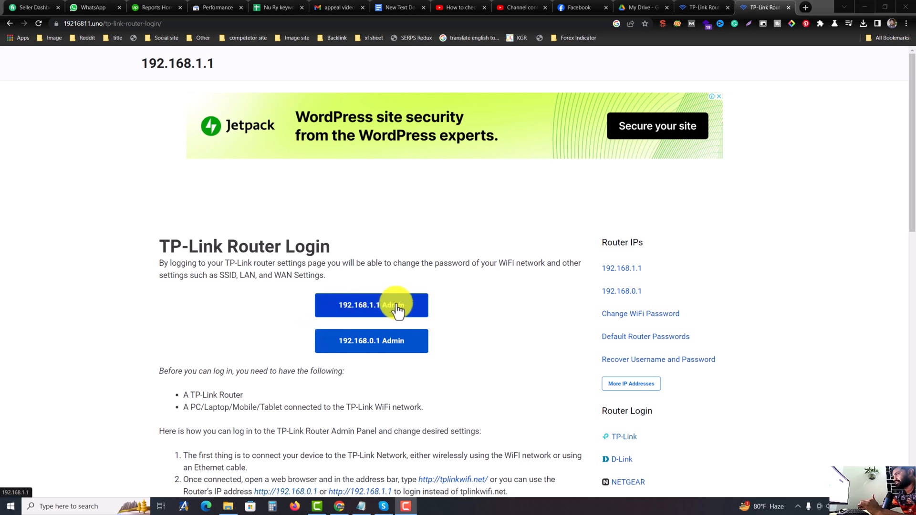
# Load the TL-WR845N Status page at 192.168.0.1 showing firmware, LAN, wireless and WAN details.
pyautogui.click(371, 305)
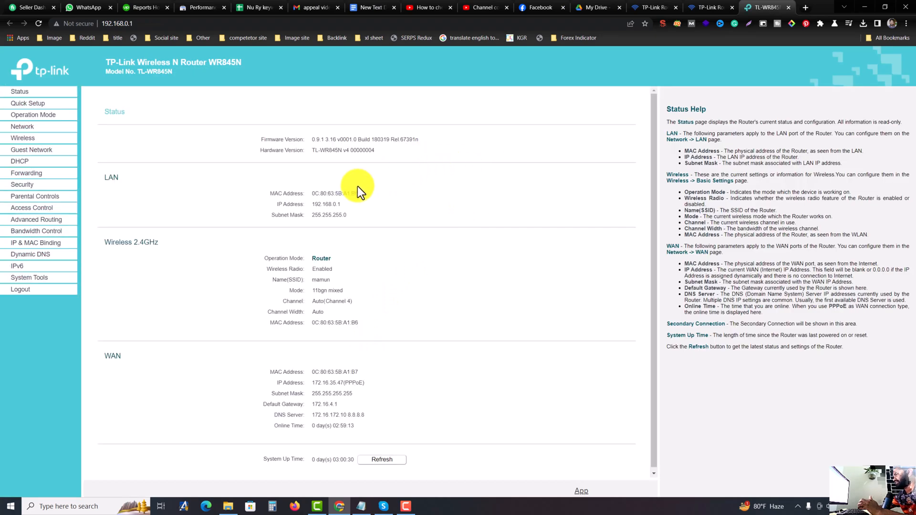
pyautogui.moveTo(338, 182)
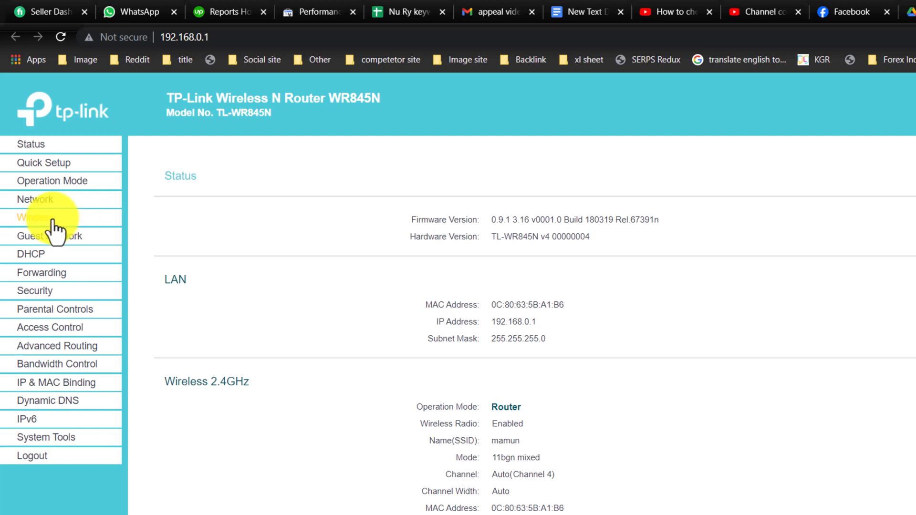
# Show Wireless Statistics listing the three connected stations with packet counts, and refresh it.
pyautogui.click(35, 218)
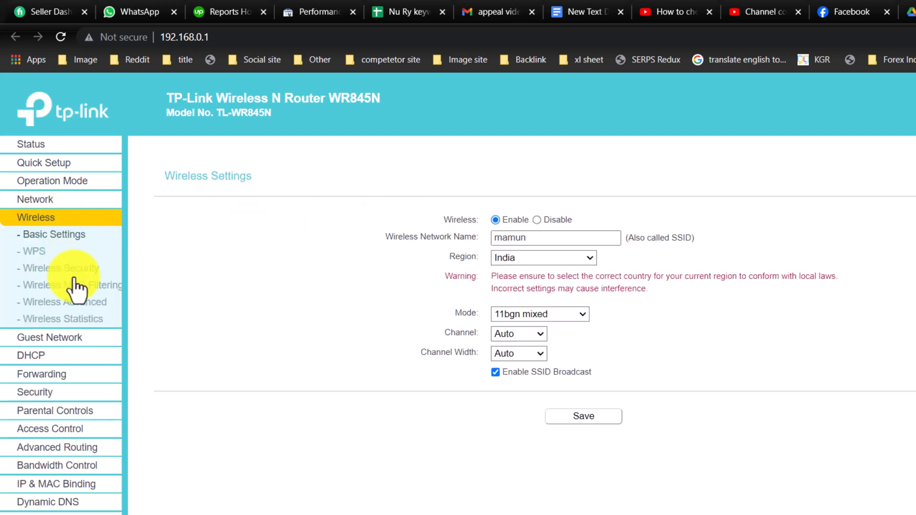
pyautogui.click(61, 319)
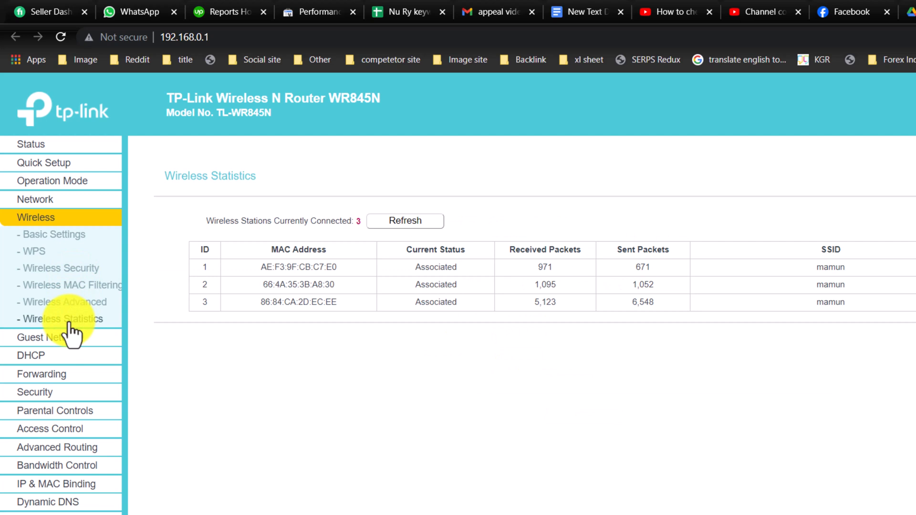
pyautogui.click(61, 319)
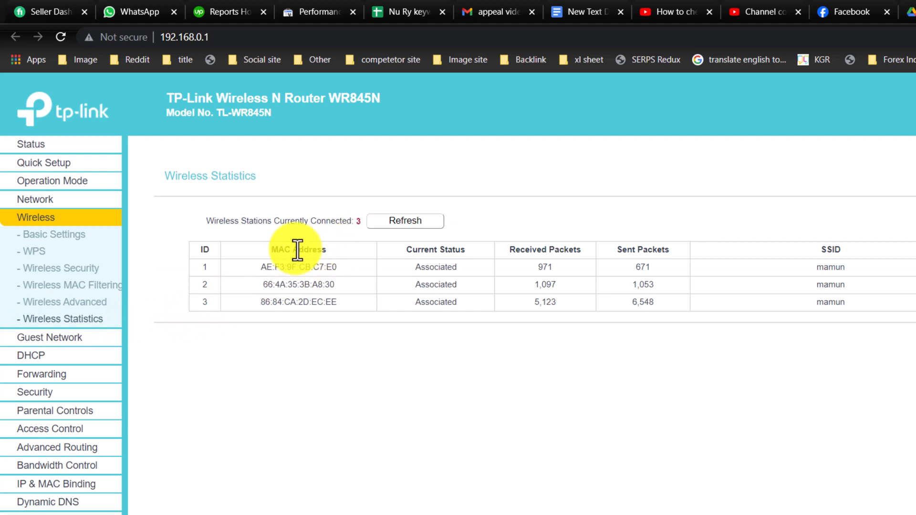
pyautogui.moveTo(357, 222)
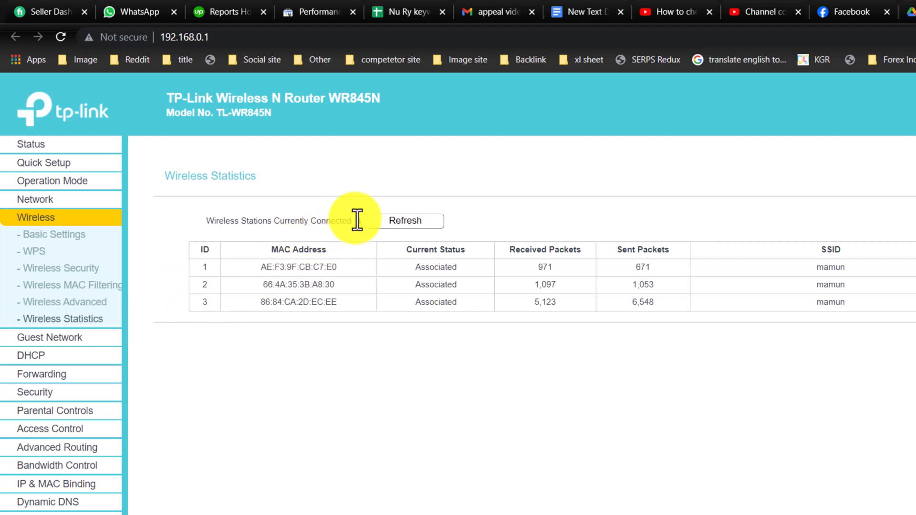
# Show DHCP Settings with the server enabled and address range 192.168.0.100–199.
pyautogui.click(405, 221)
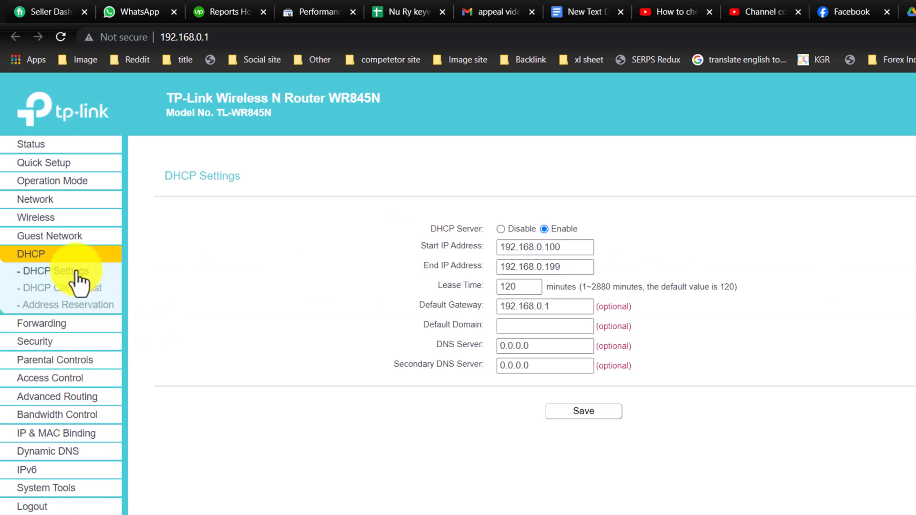
pyautogui.moveTo(62, 295)
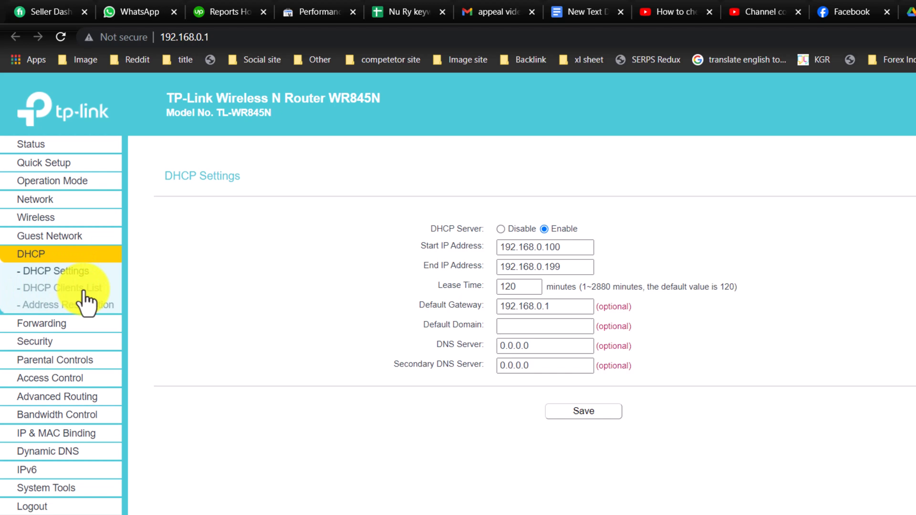
# Show the DHCP Clients List with the three clients' names, MAC addresses and assigned IPs.
pyautogui.click(57, 288)
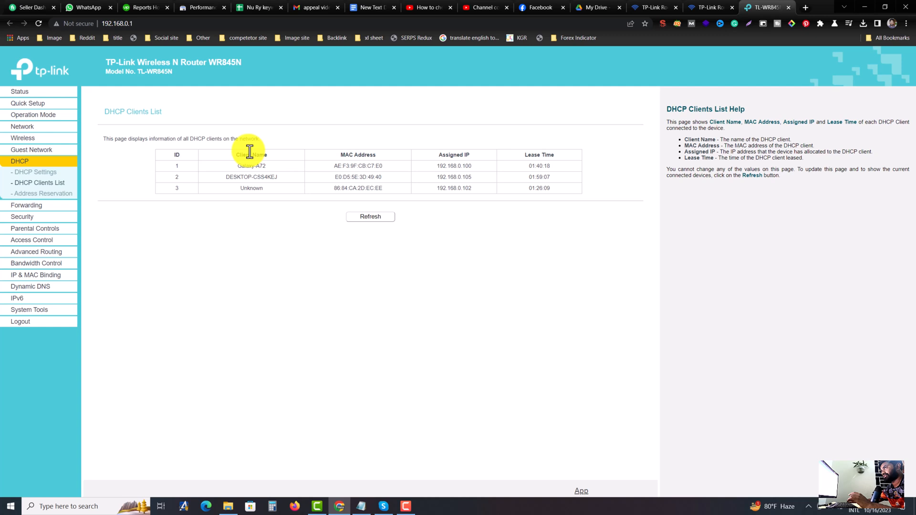
pyautogui.moveTo(273, 100)
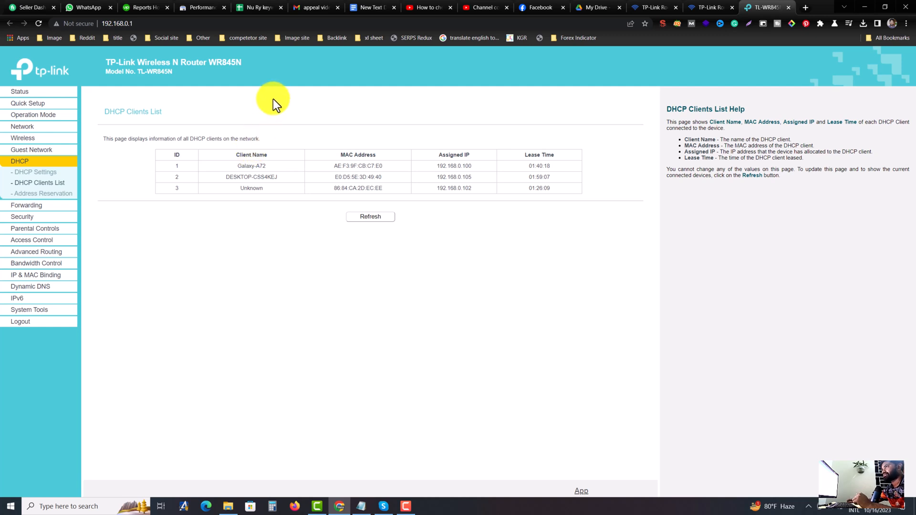
pyautogui.moveTo(286, 94)
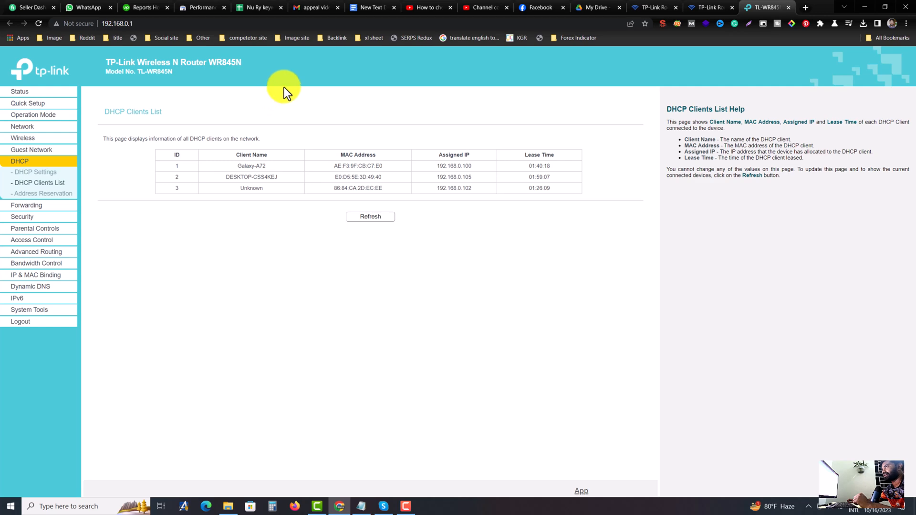